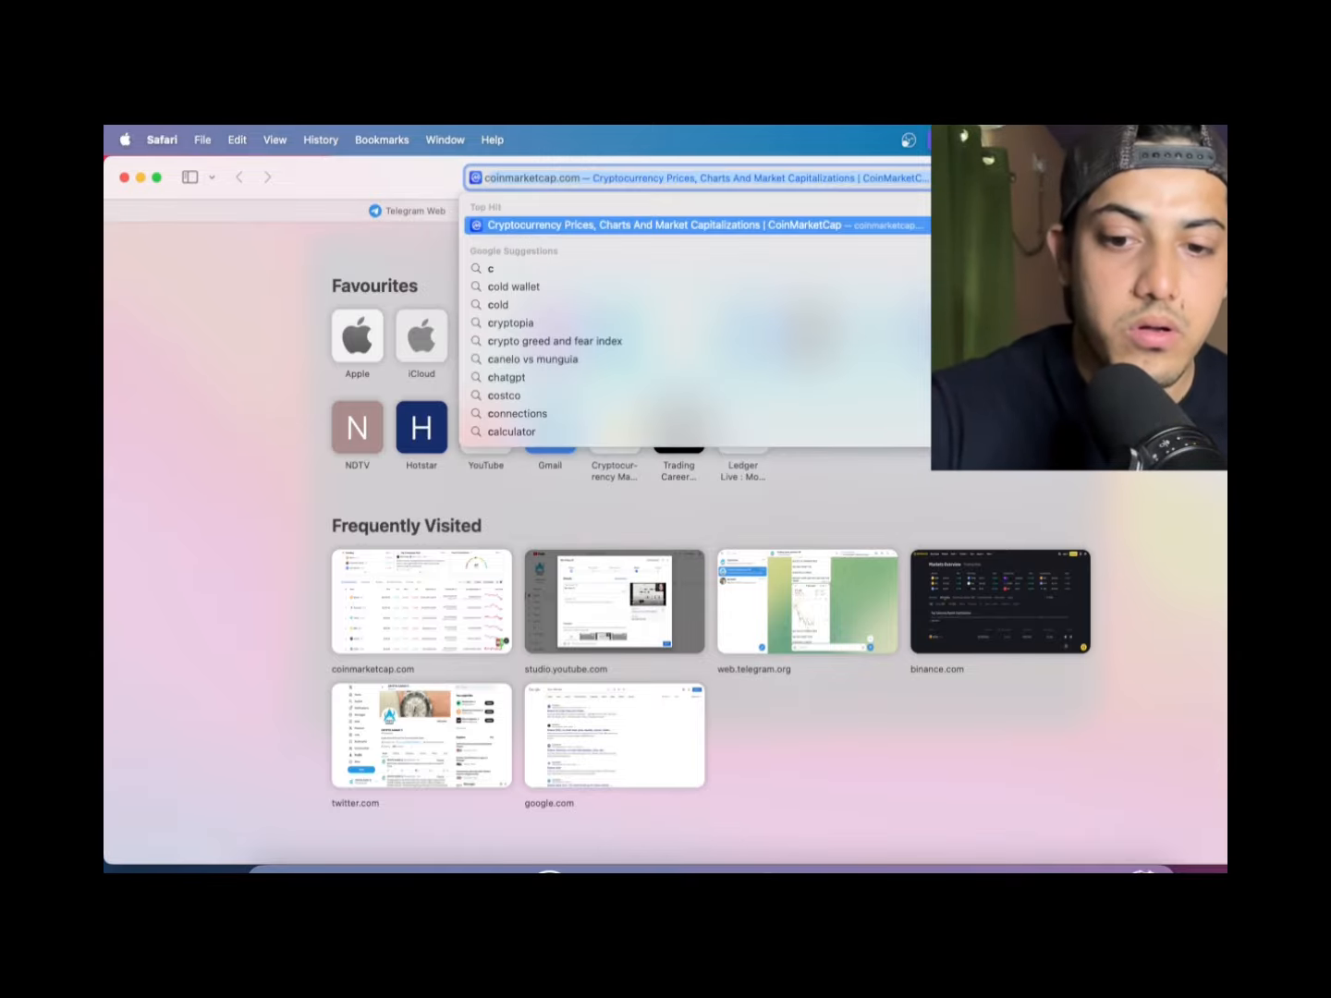
# - Search Google for 'cold wallet' and return to the Telegram VIP channel
pyautogui.click(513, 285)
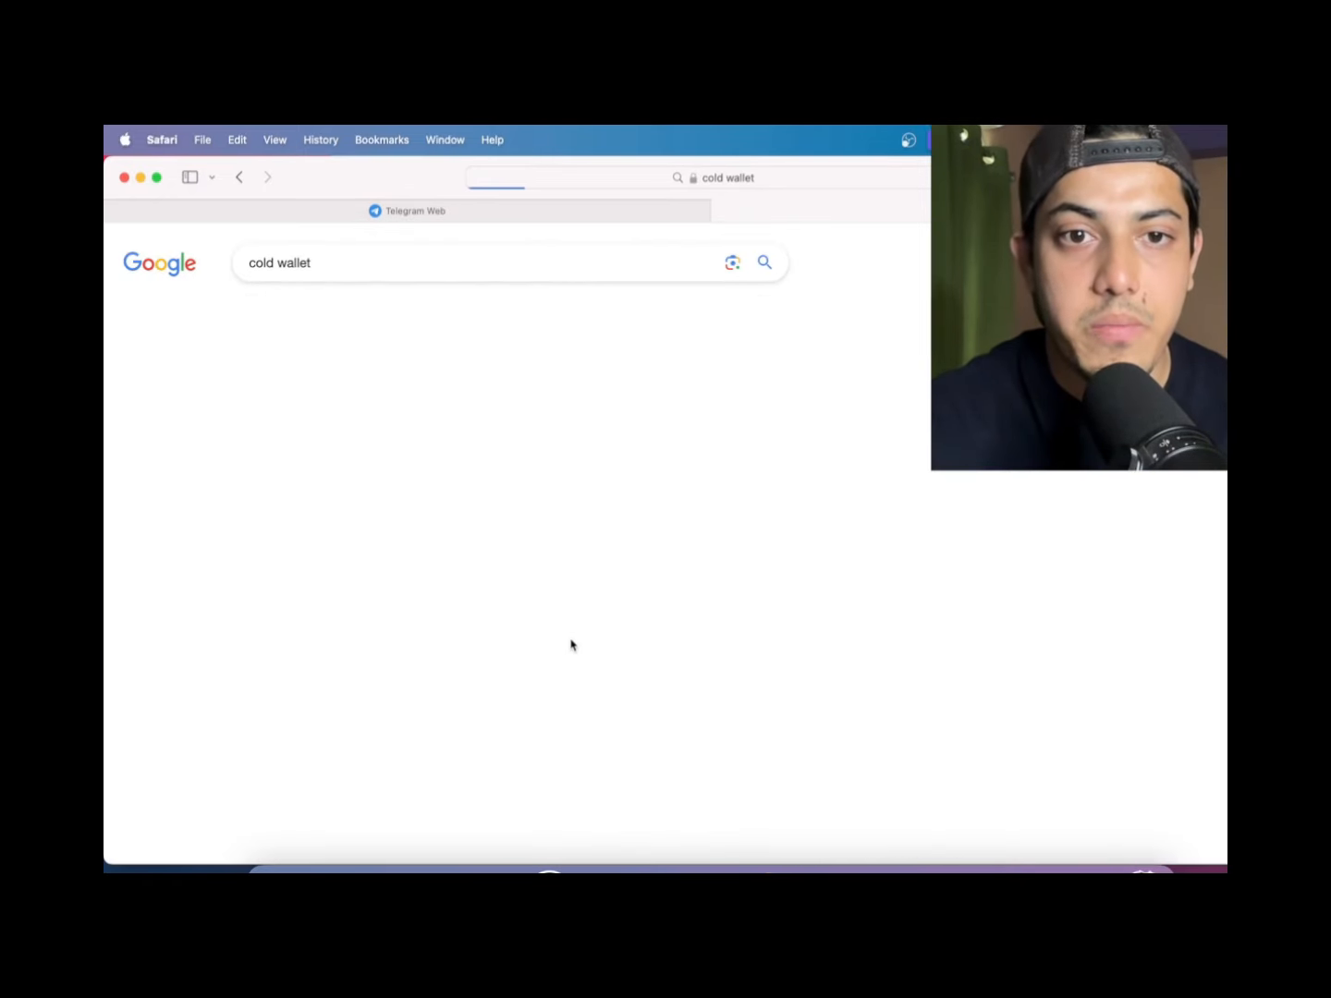
pyautogui.click(318, 310)
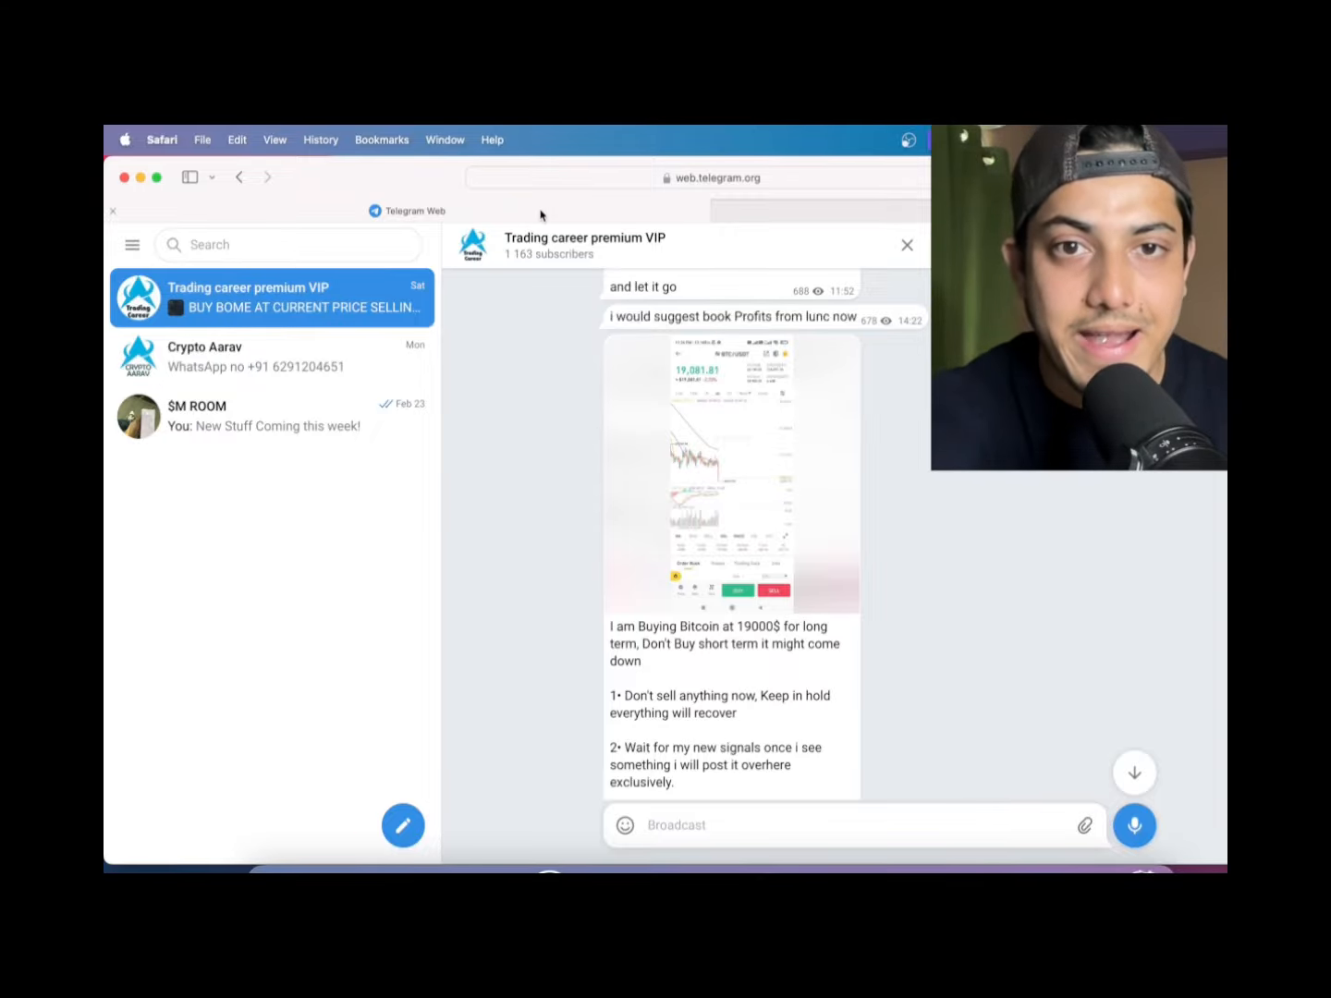
# - Load binance.com in a new tab next to Telegram Web
pyautogui.click(730, 472)
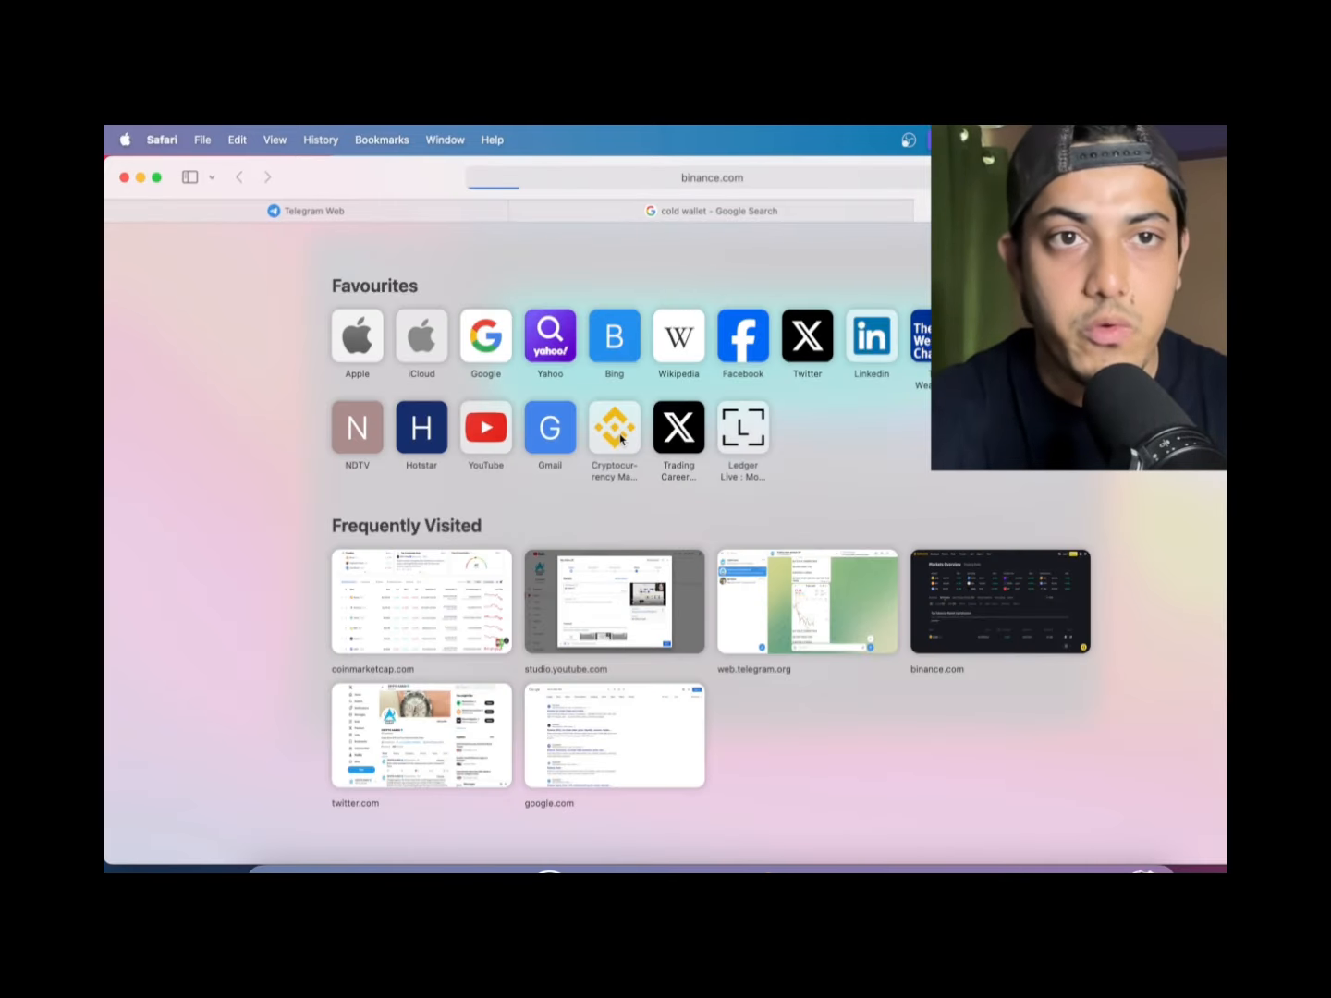
pyautogui.click(315, 210)
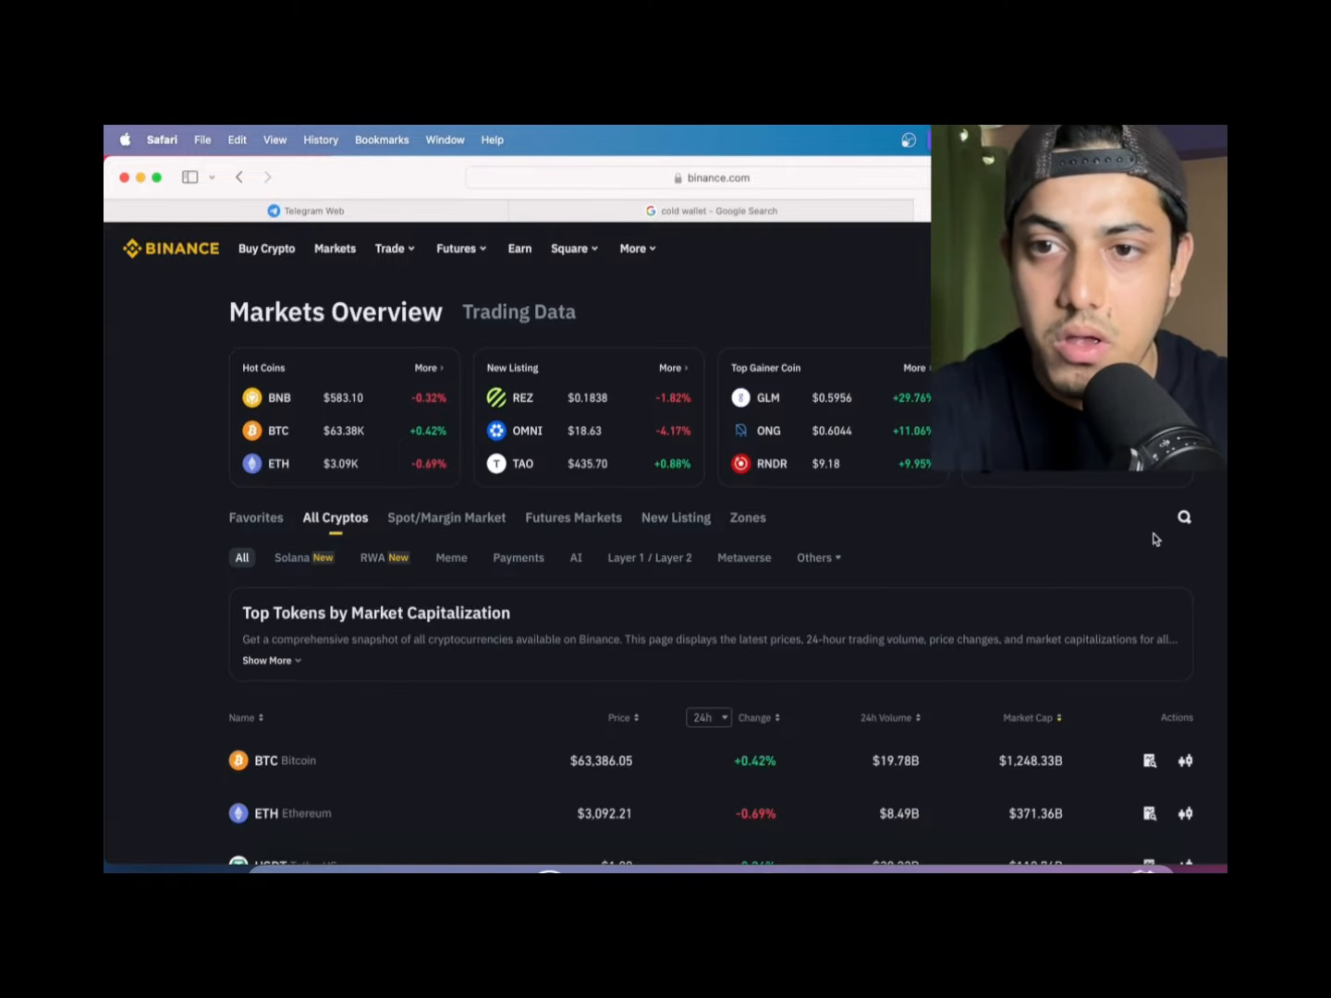
# - Filter Binance markets to 'arkm' showing Arkham at $2.30, then return to Telegram
pyautogui.click(1183, 518)
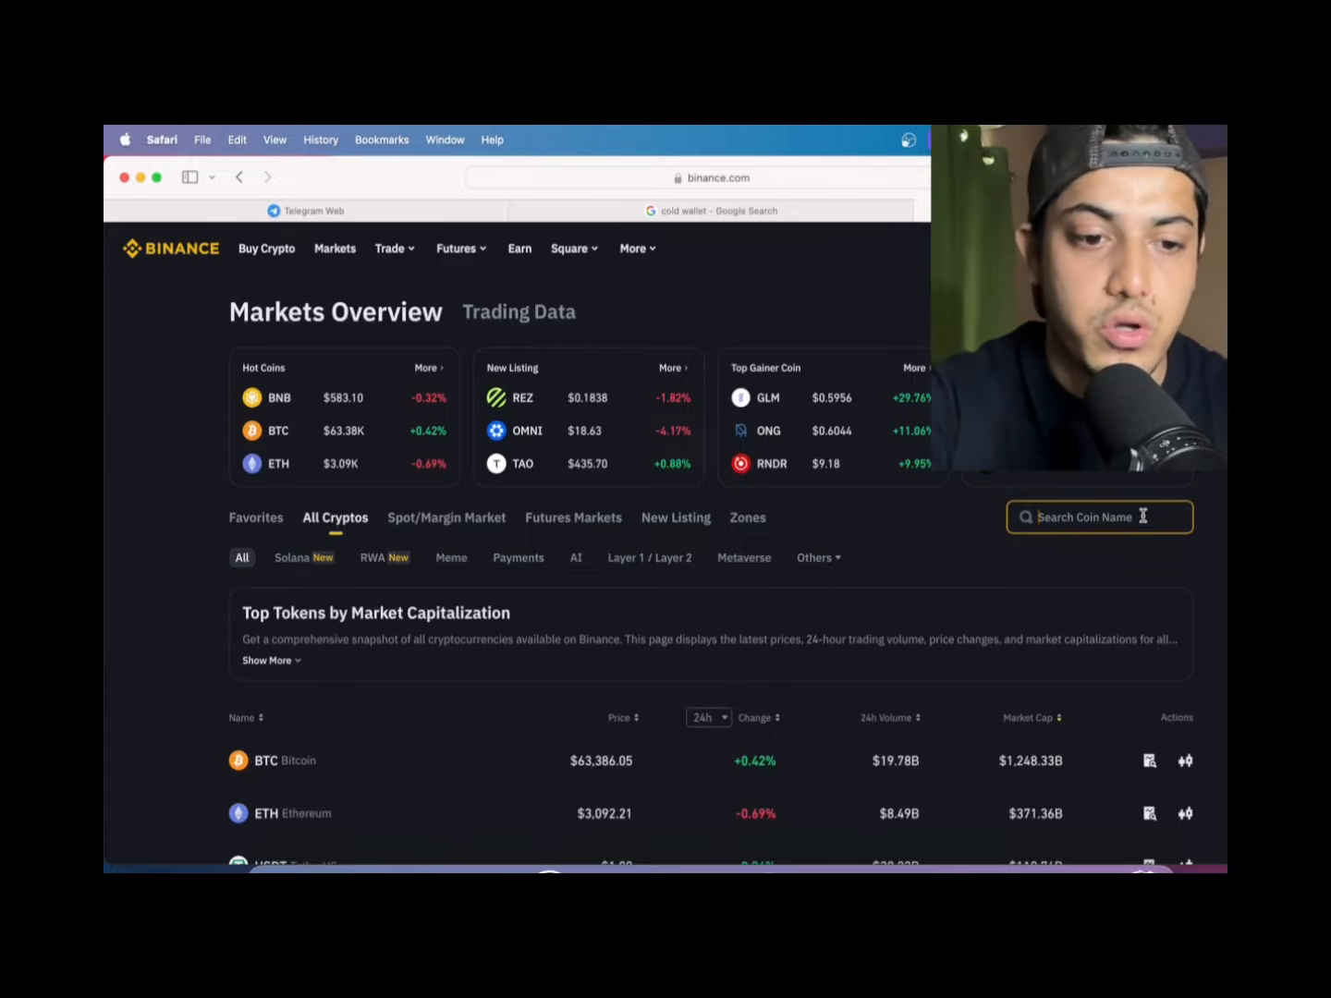
pyautogui.write('arkm')
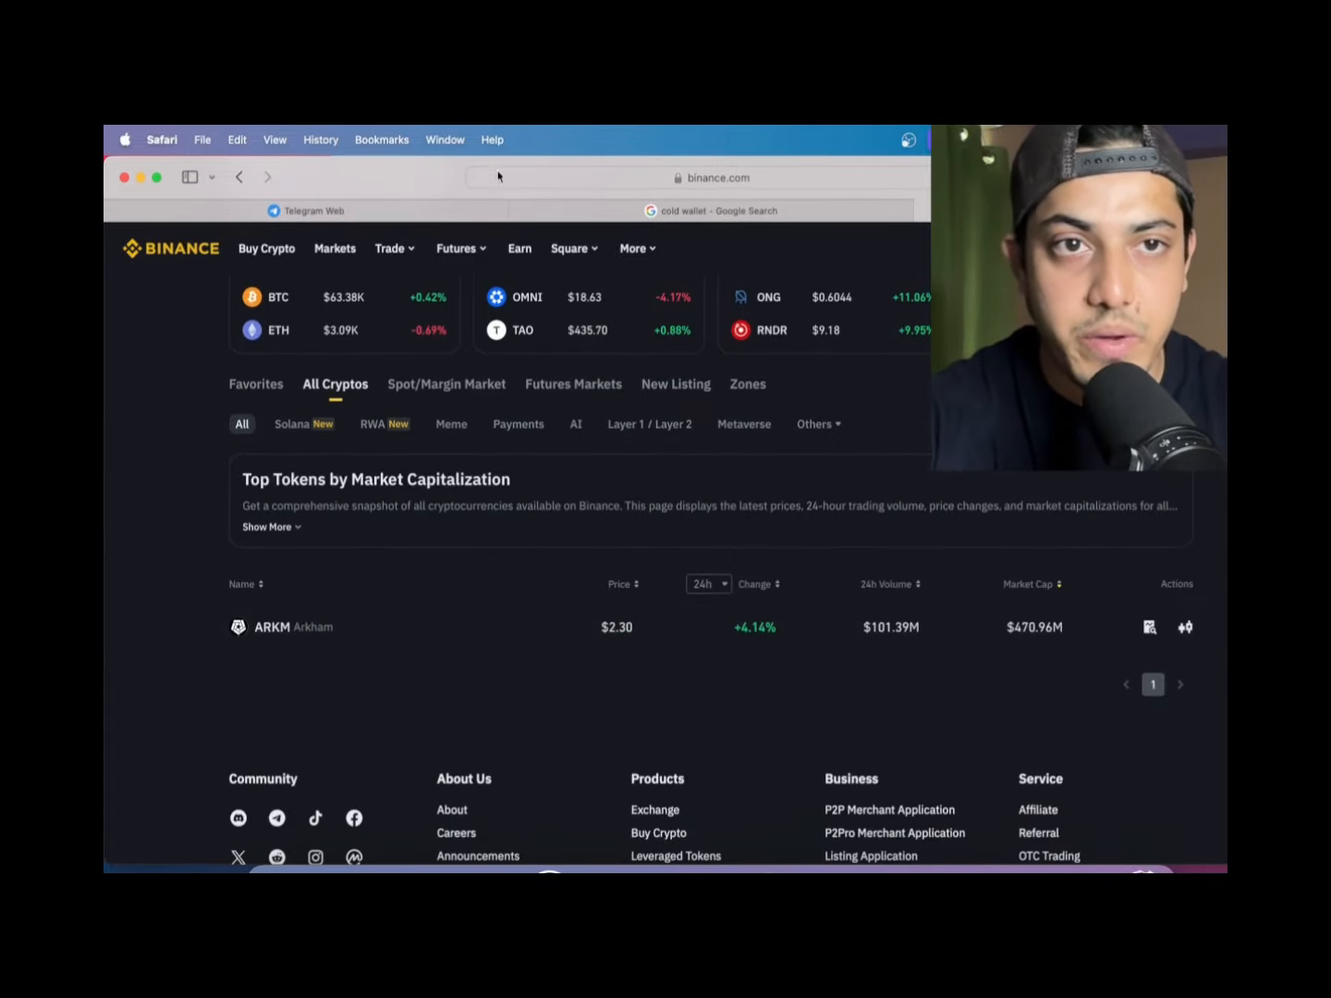
pyautogui.click(305, 211)
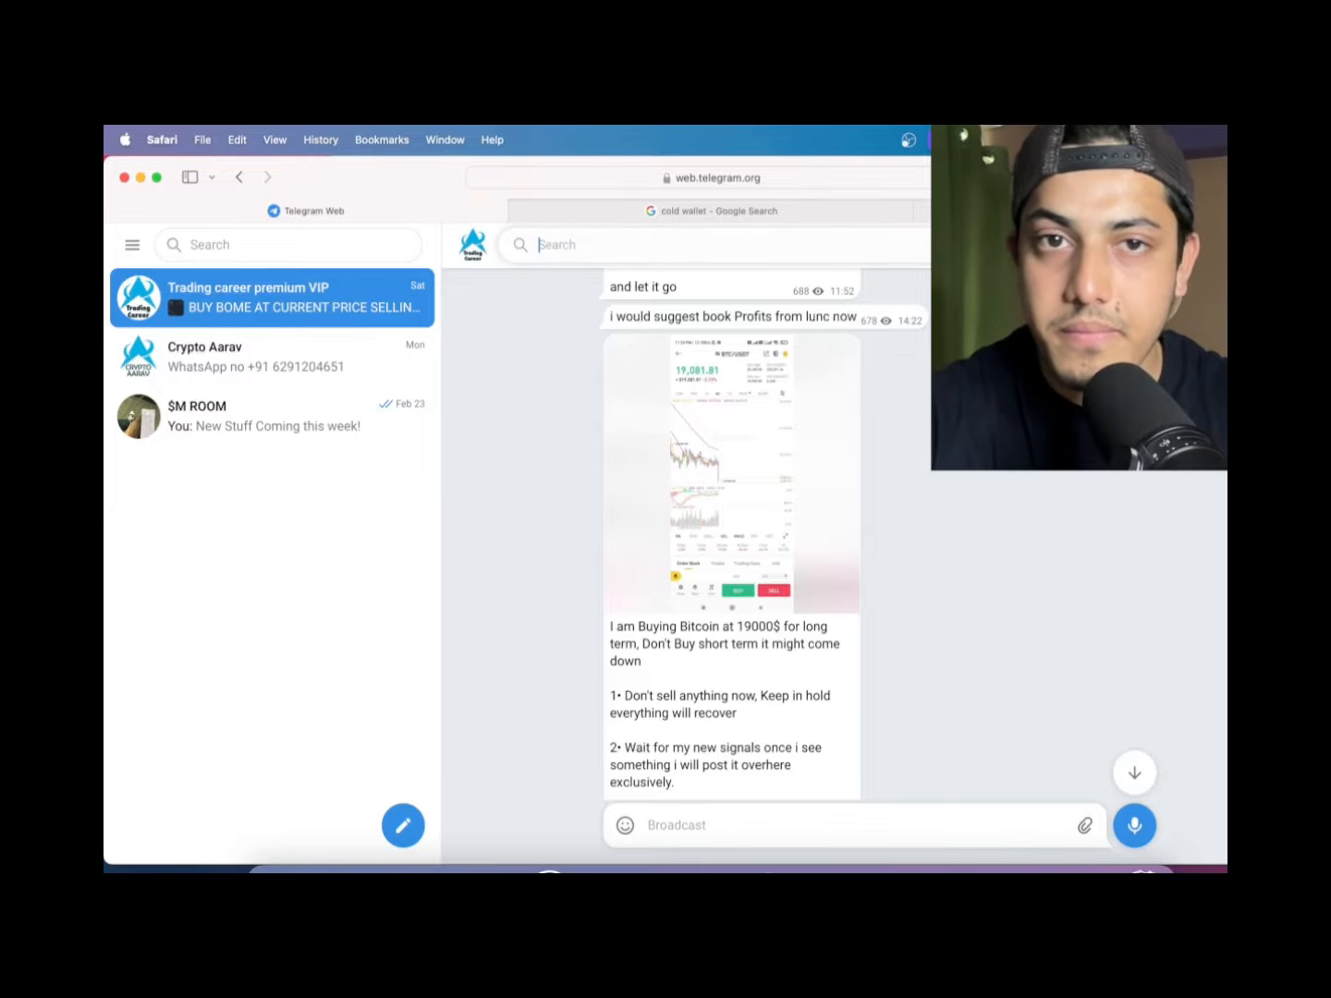
# - Search the channel for 'ar' and 'hib' to surface the ARKM and SHIB buy signals
pyautogui.write('arkm')
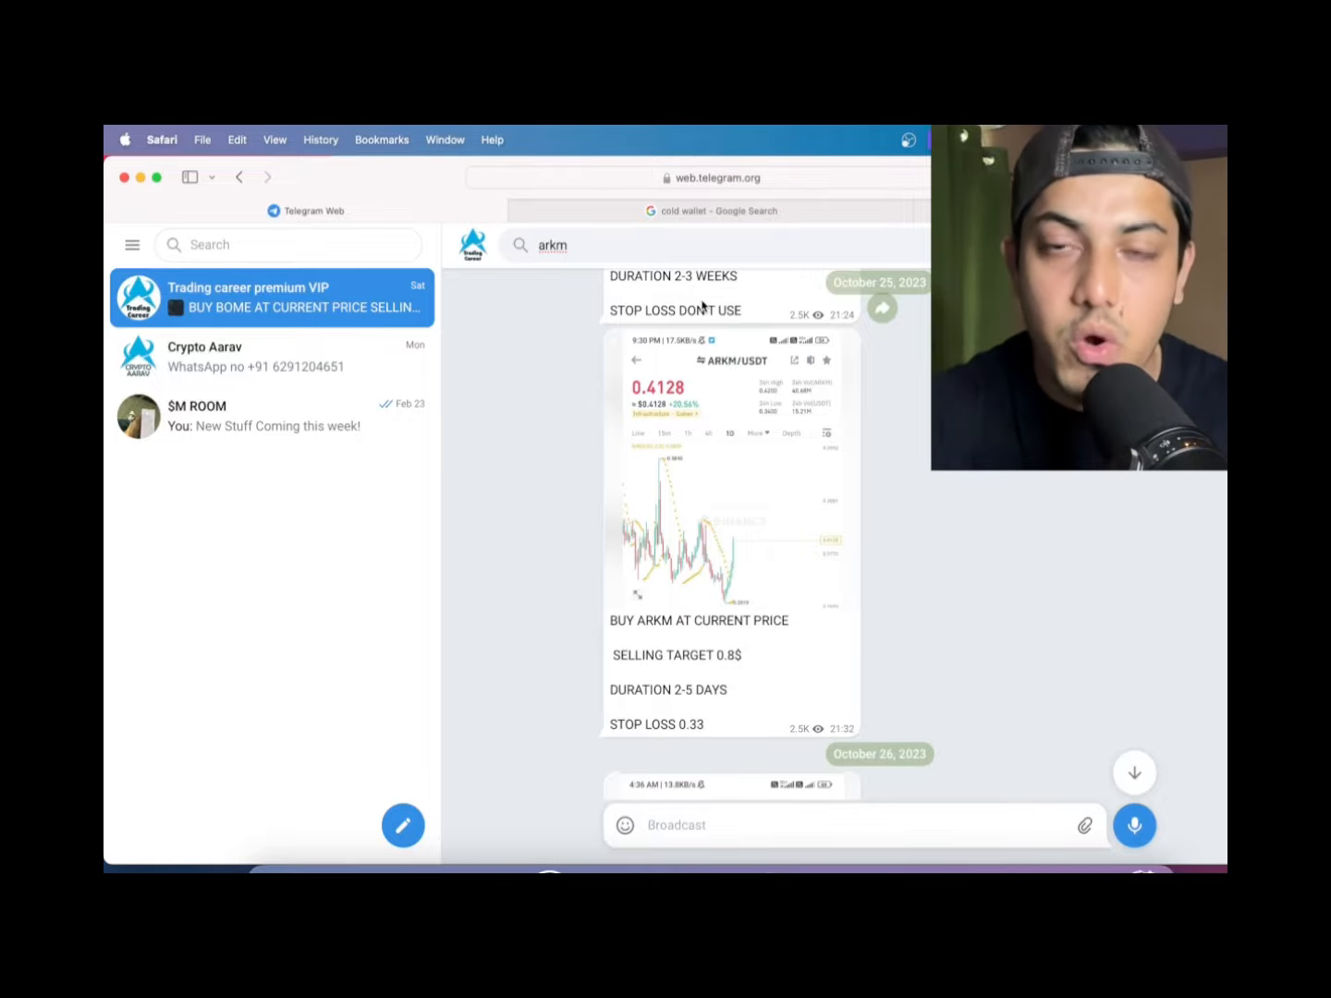
pyautogui.click(555, 244)
pyautogui.write('s')
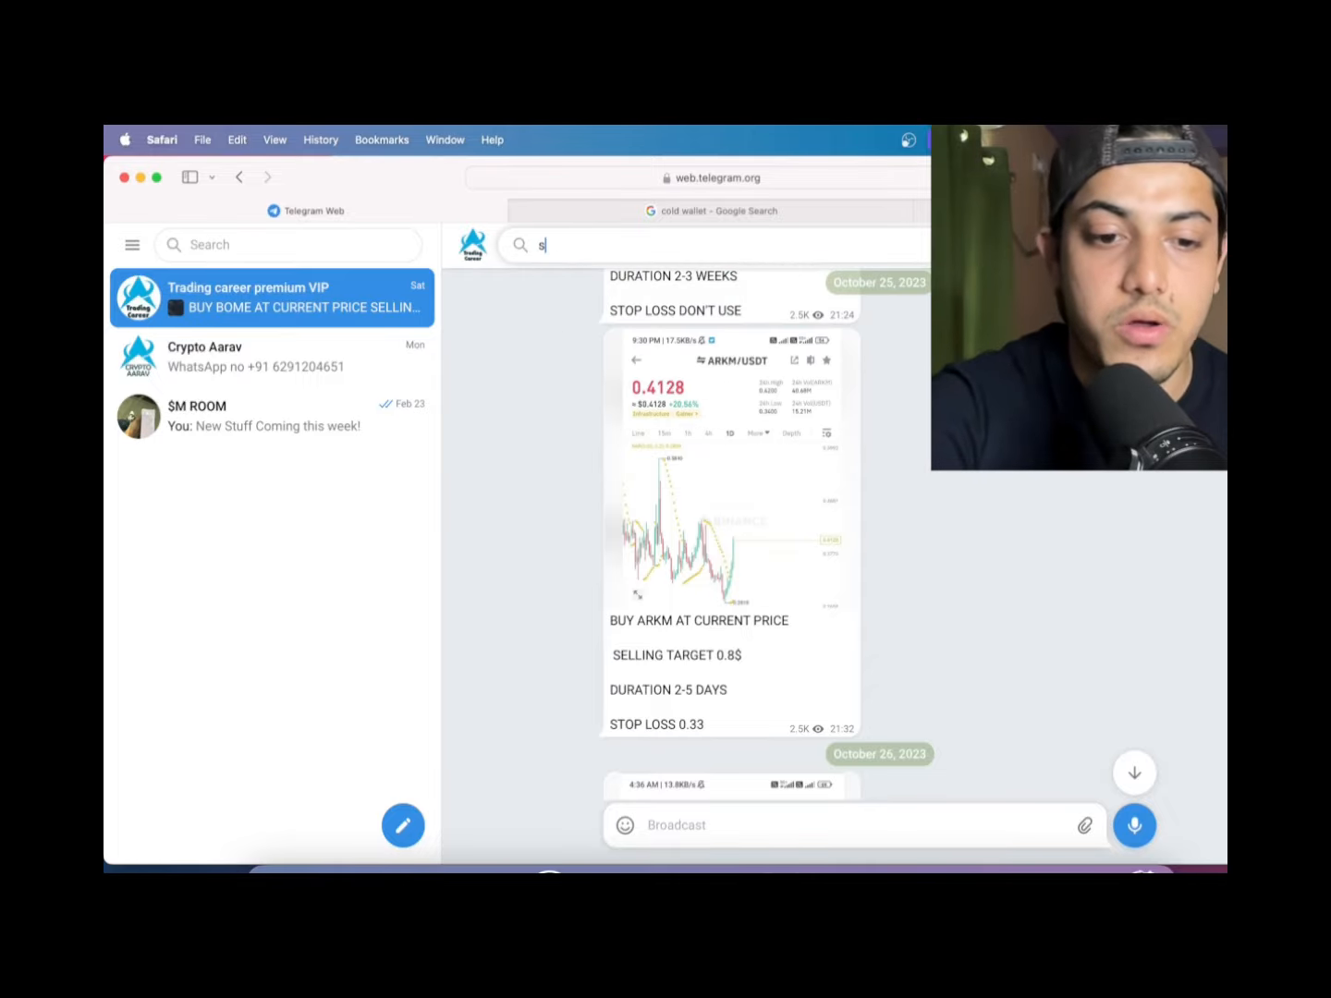
pyautogui.write('hib')
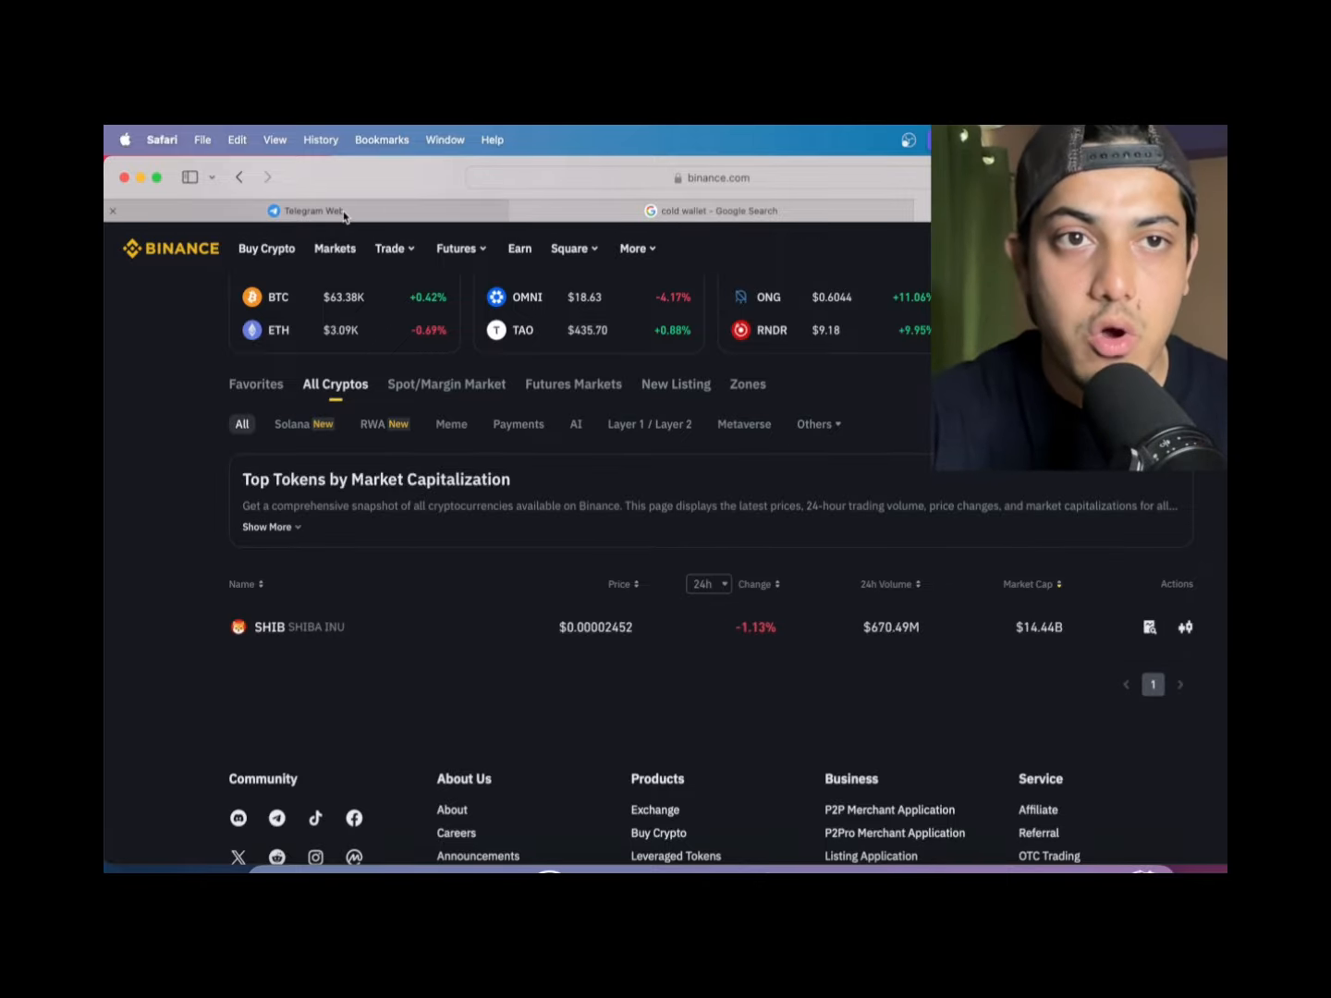
pyautogui.click(308, 211)
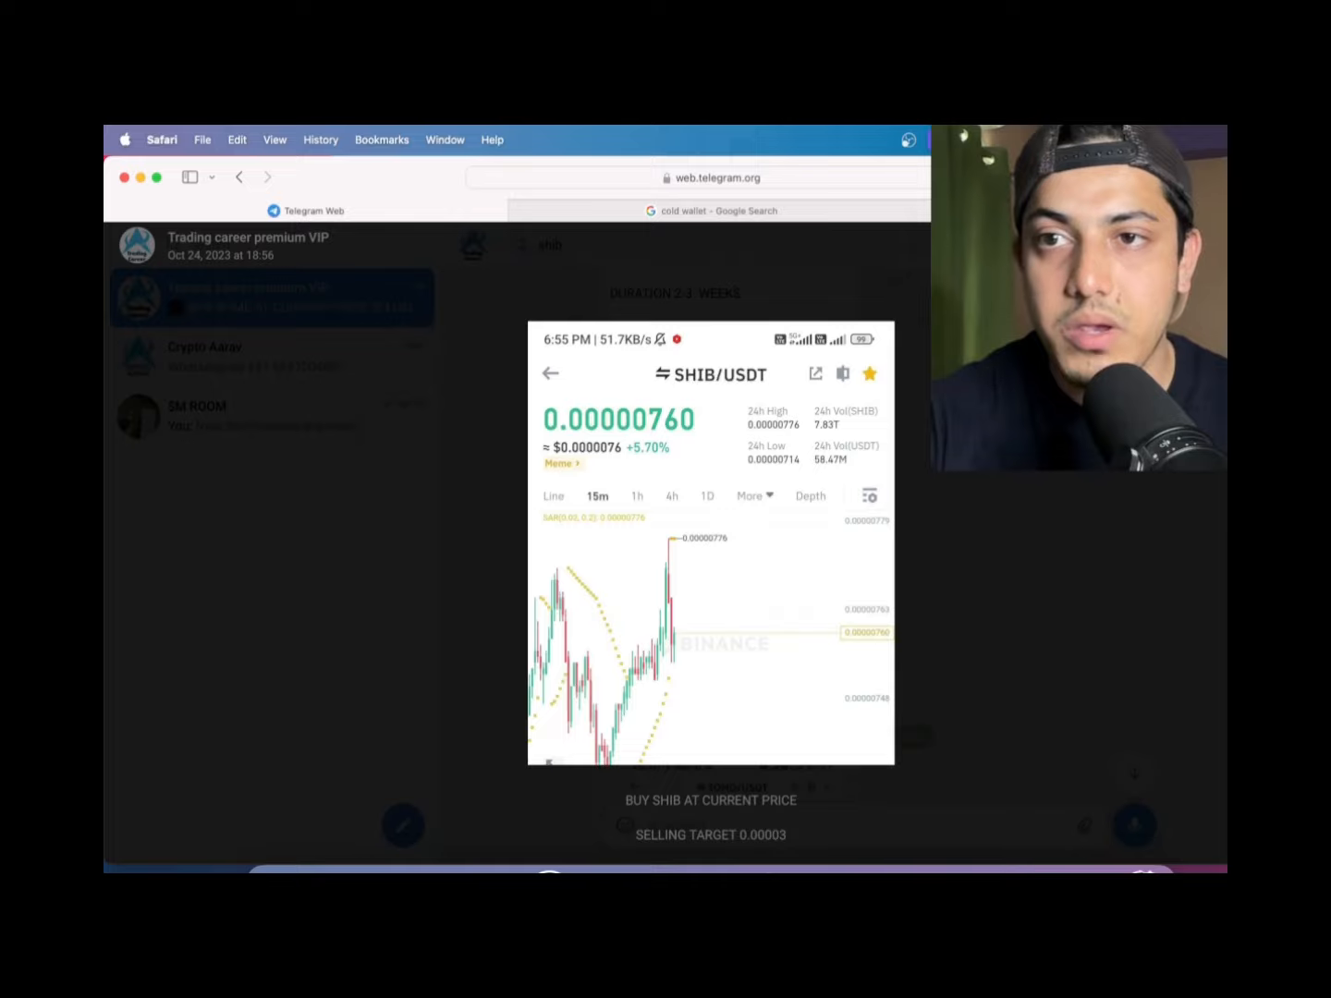